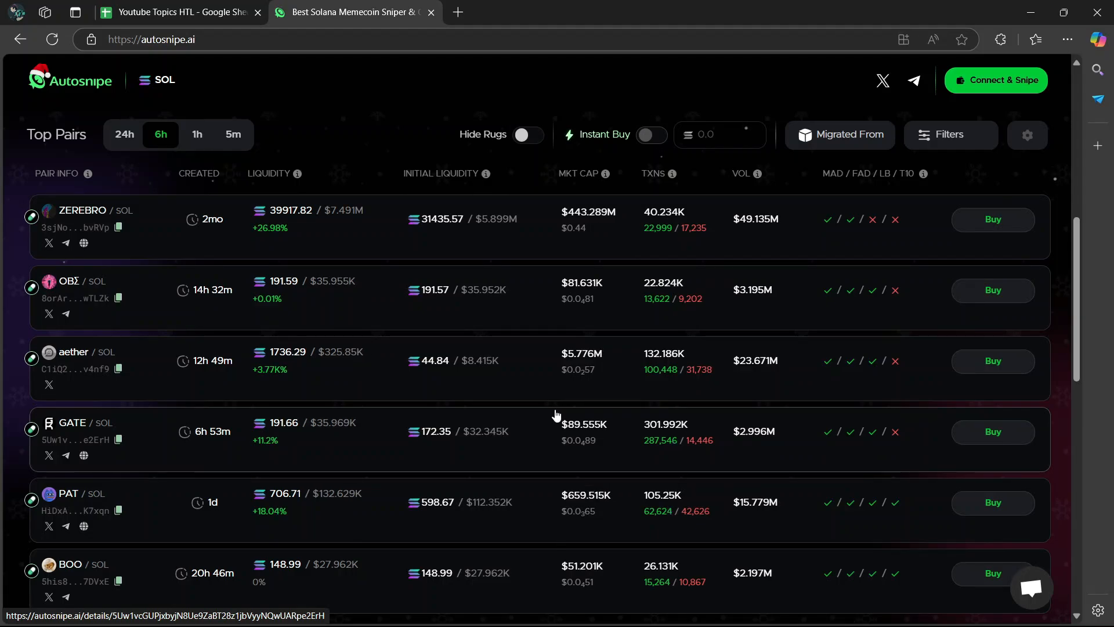
mouse_move(545, 410)
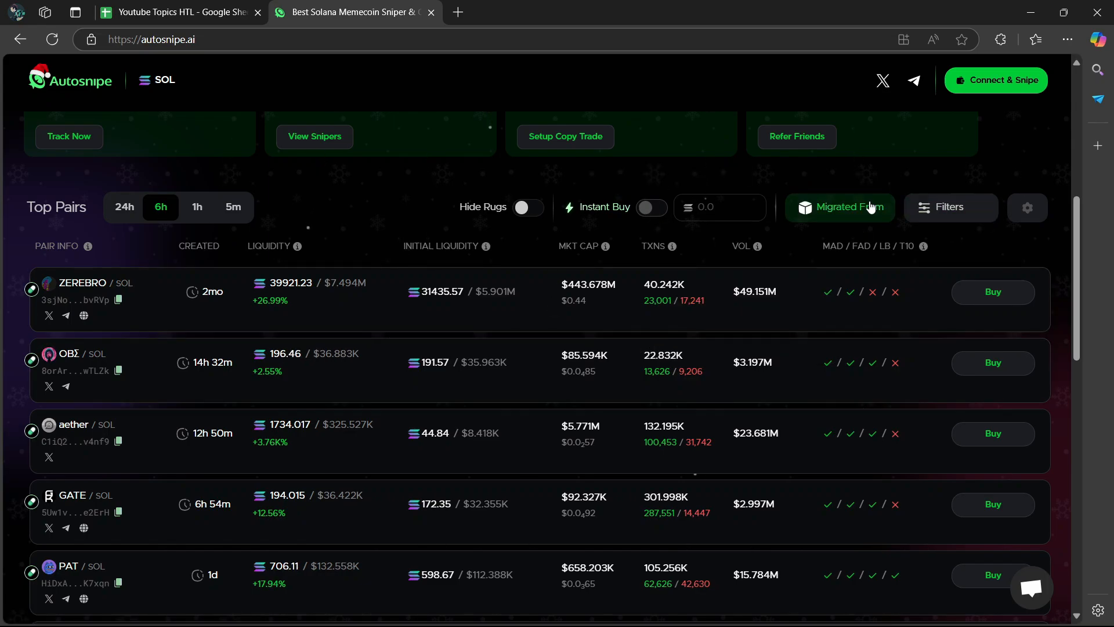
Show the Filters panel for the Top Pairs table with all options still blank.
left_click(949, 207)
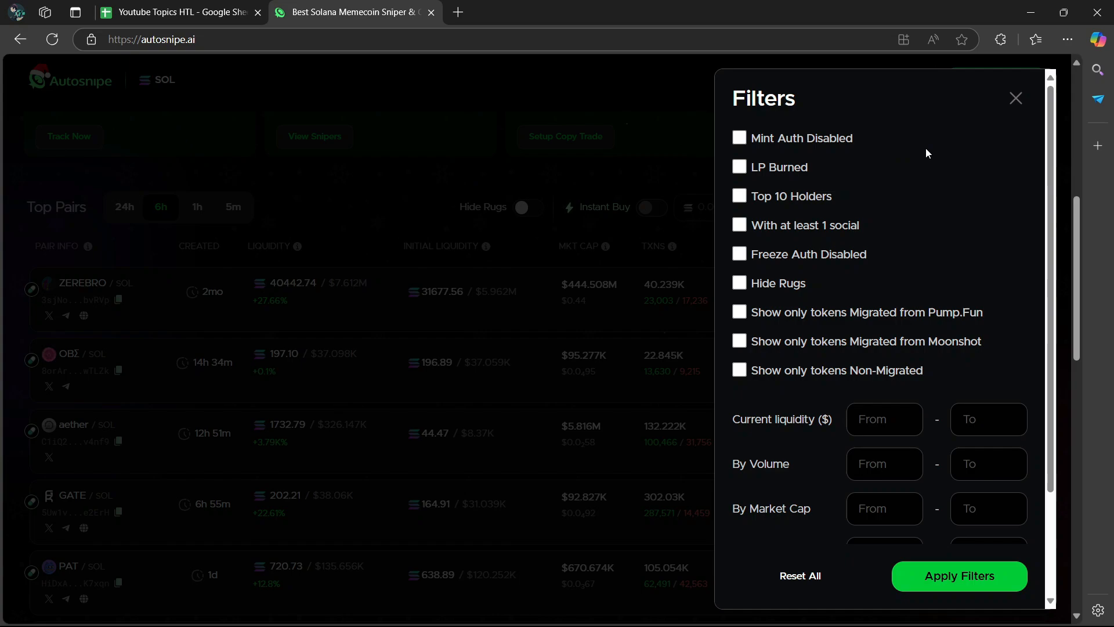
mouse_move(942, 148)
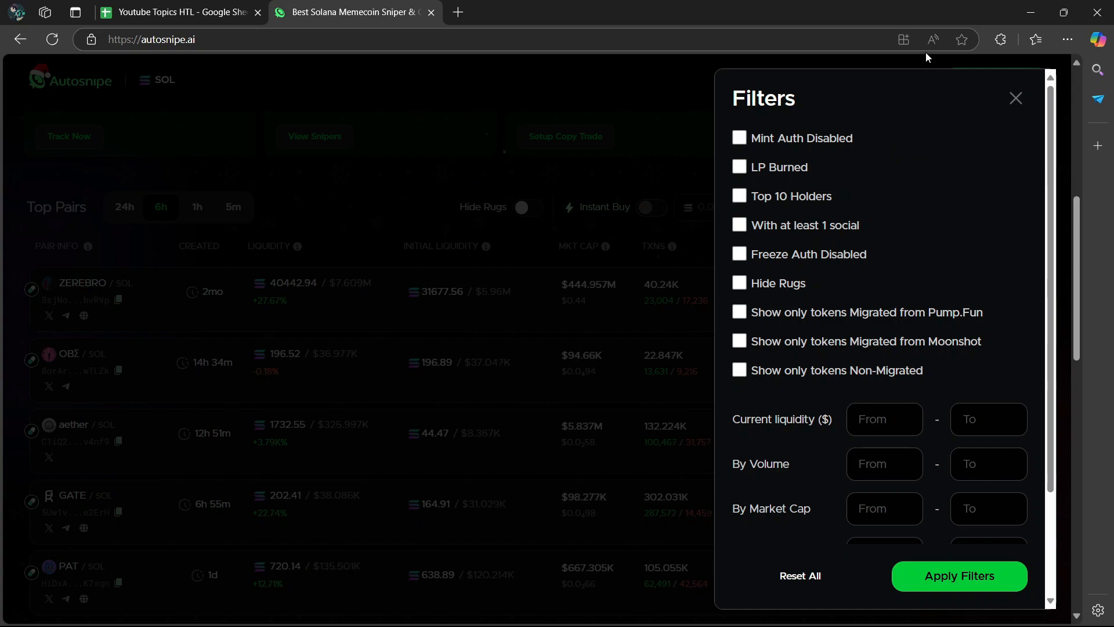
mouse_move(939, 137)
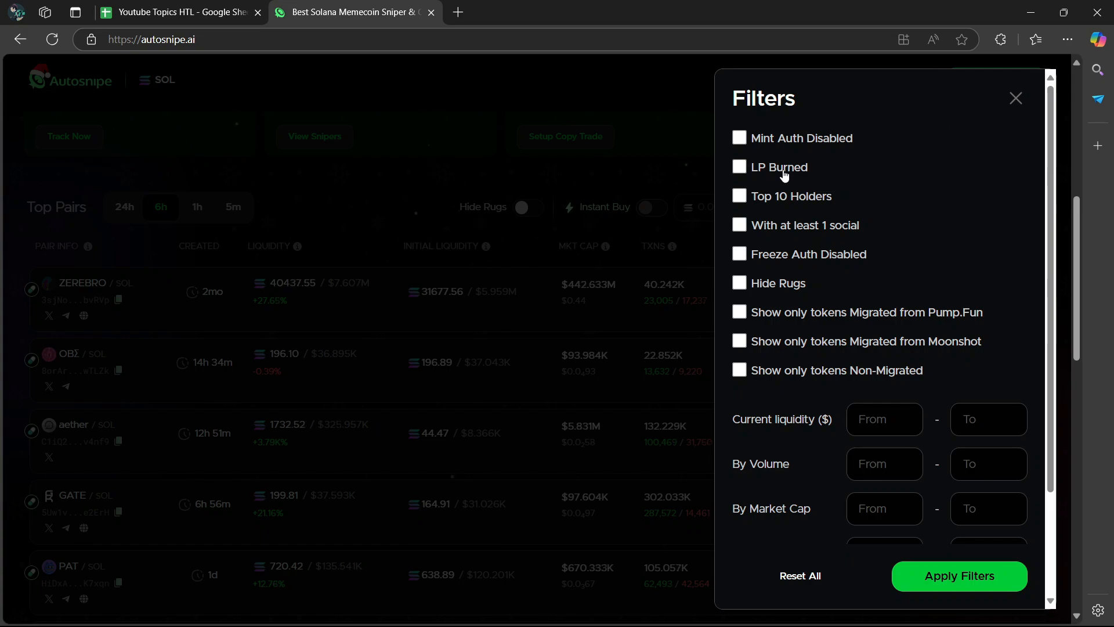
mouse_move(866, 157)
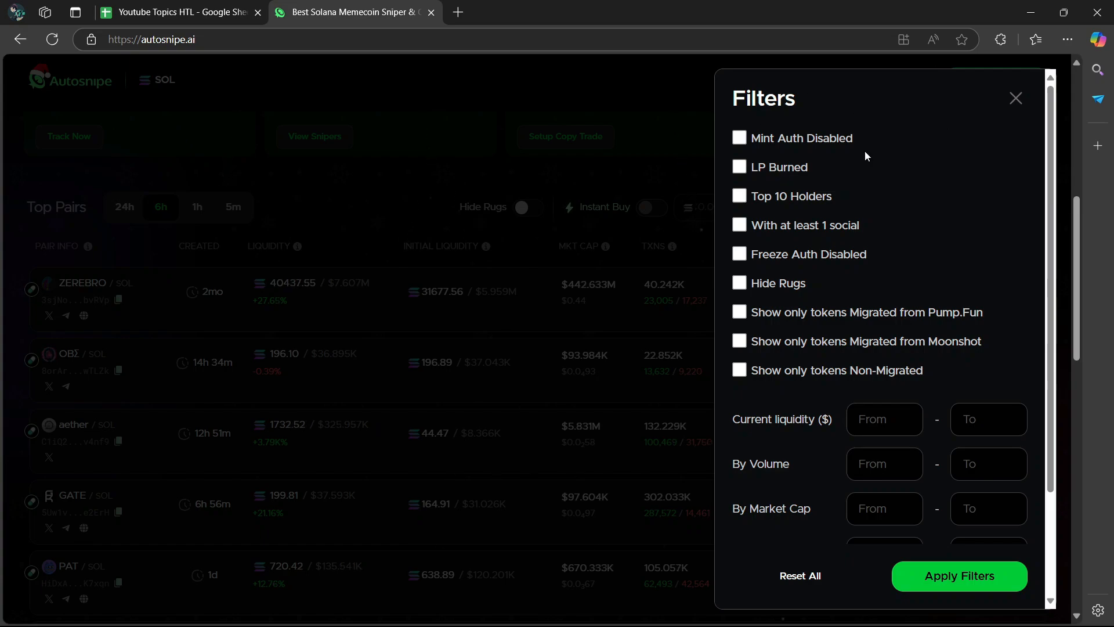
mouse_move(886, 210)
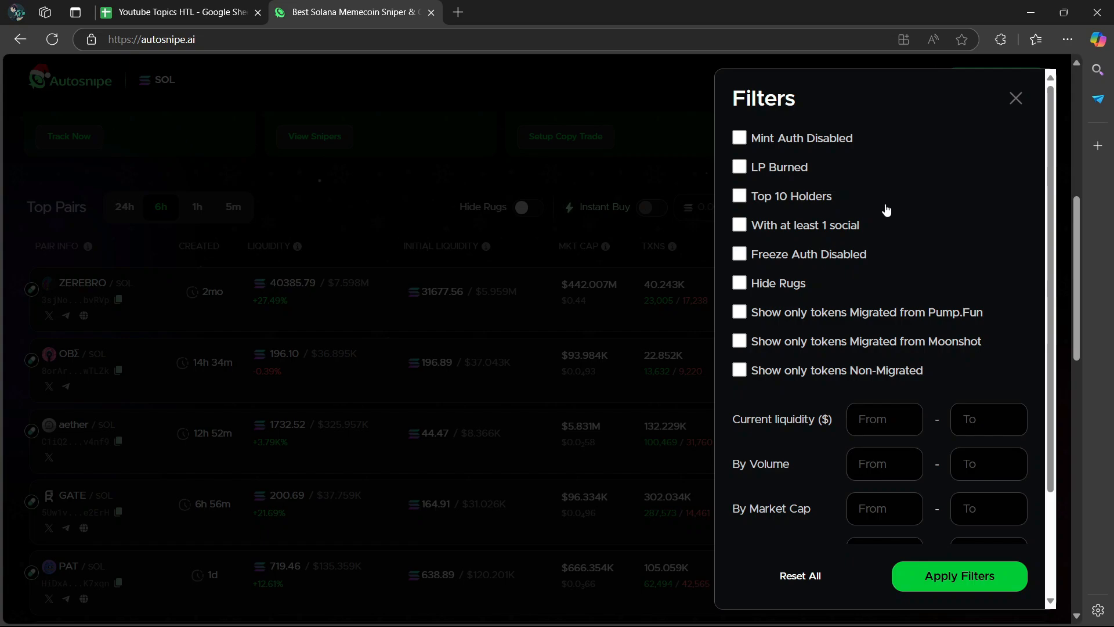
mouse_move(810, 180)
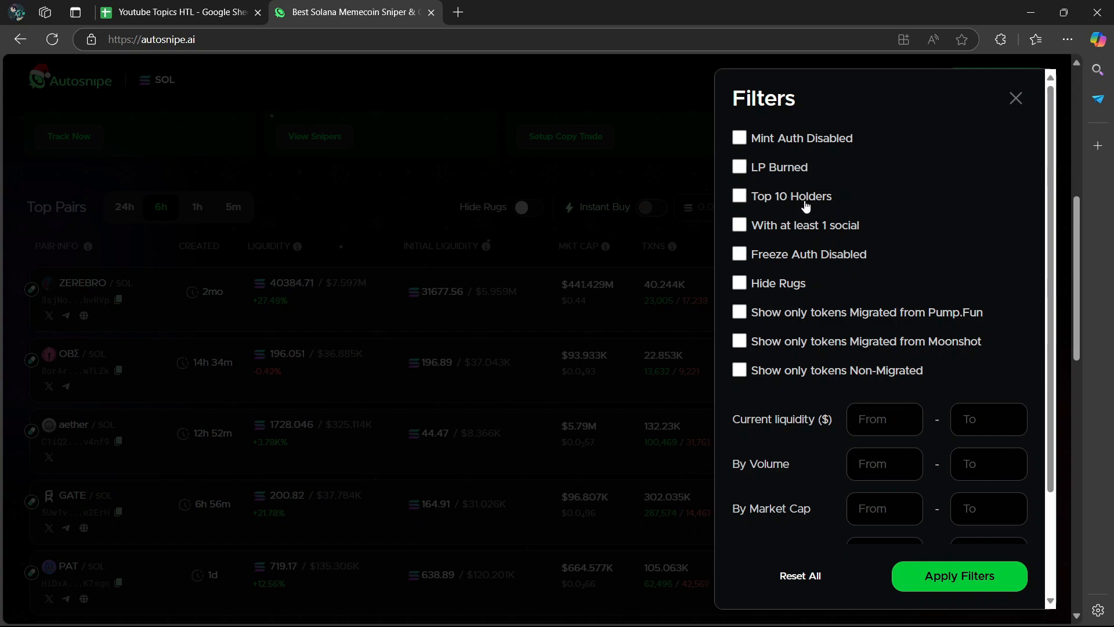
mouse_move(821, 210)
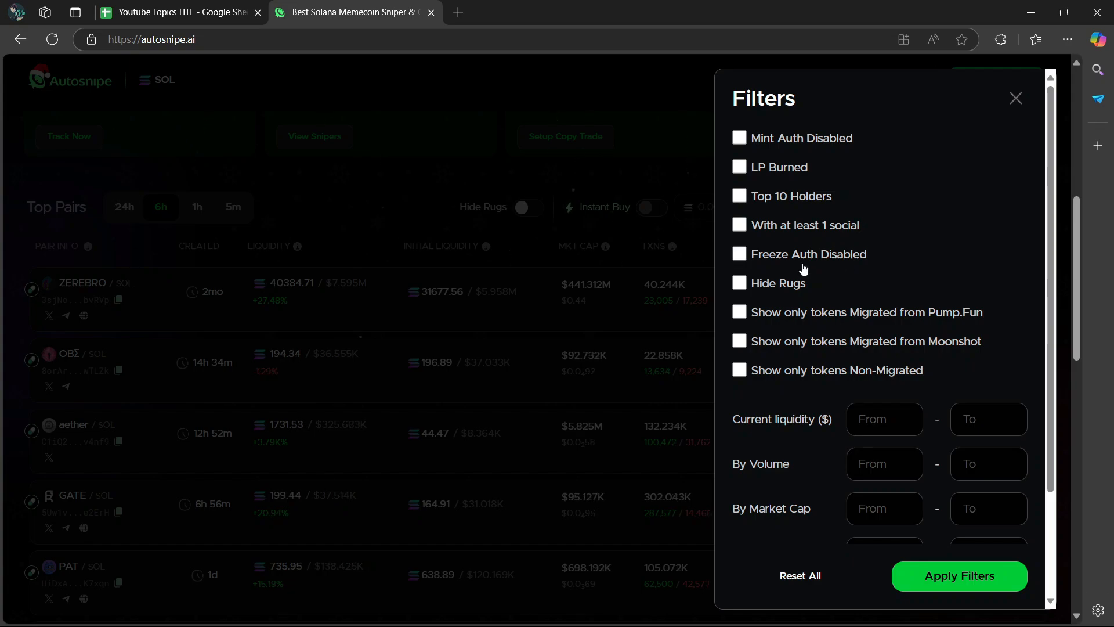
mouse_move(846, 255)
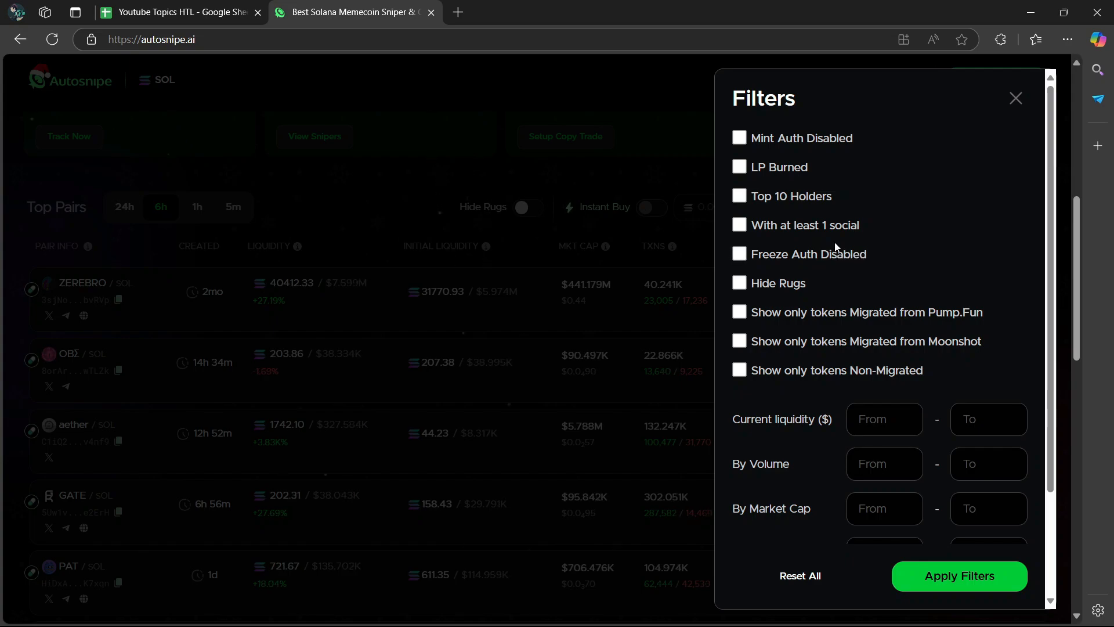
mouse_move(817, 283)
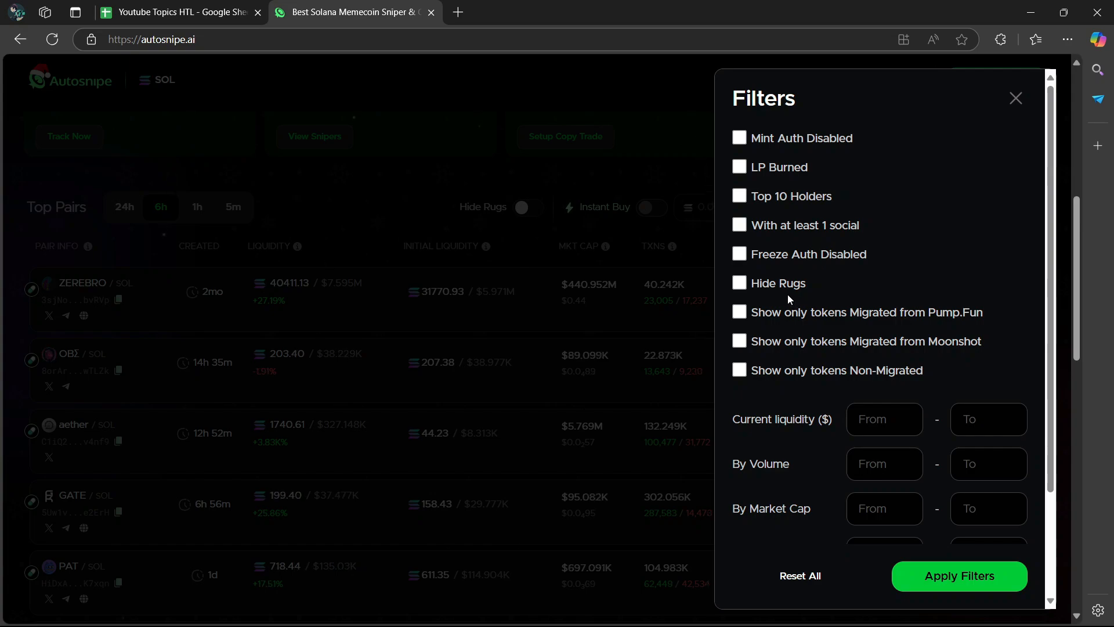
mouse_move(783, 334)
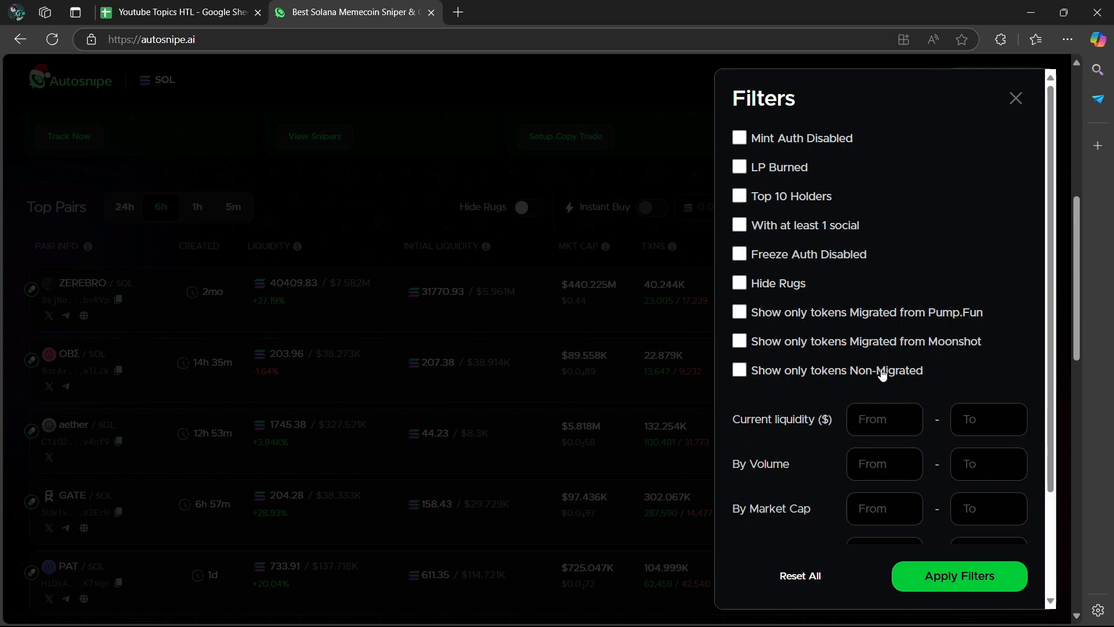
mouse_move(874, 373)
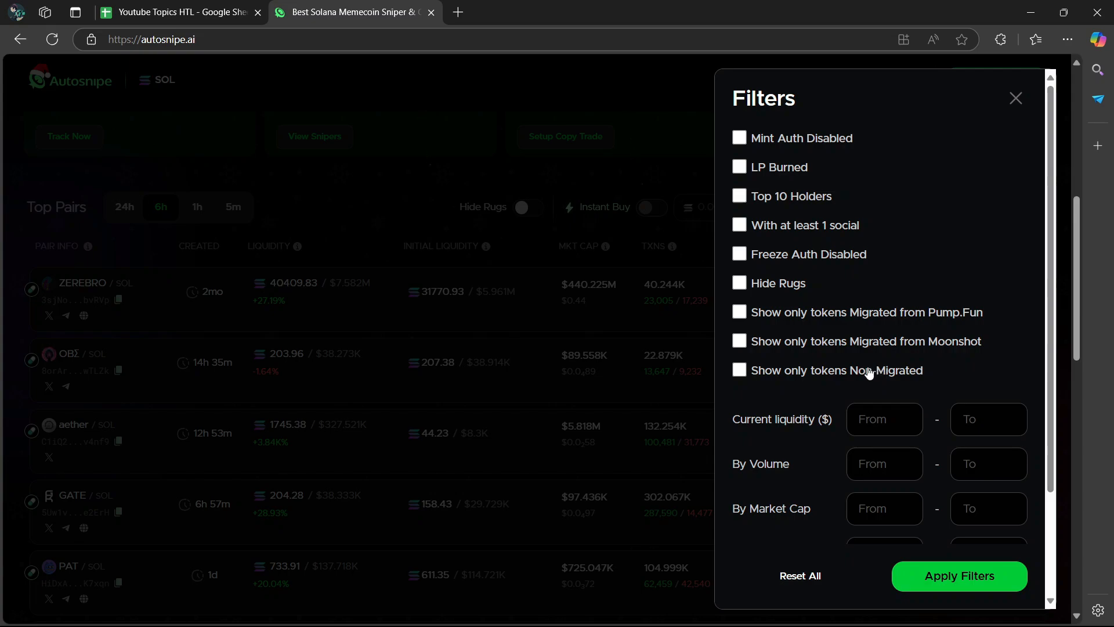
mouse_move(818, 338)
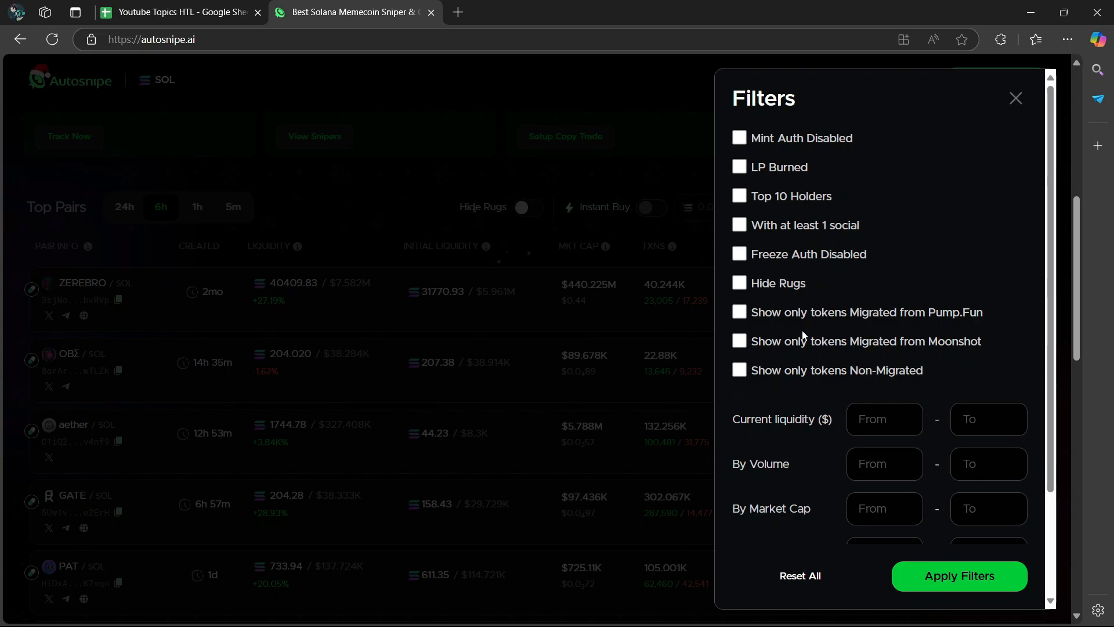
scroll("down", 3)
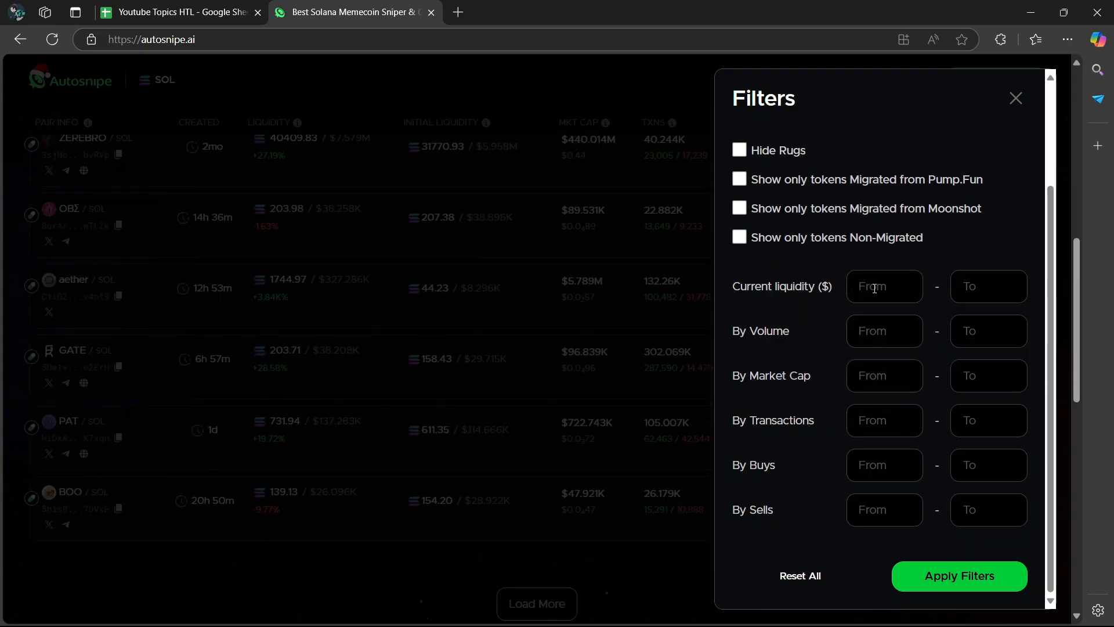